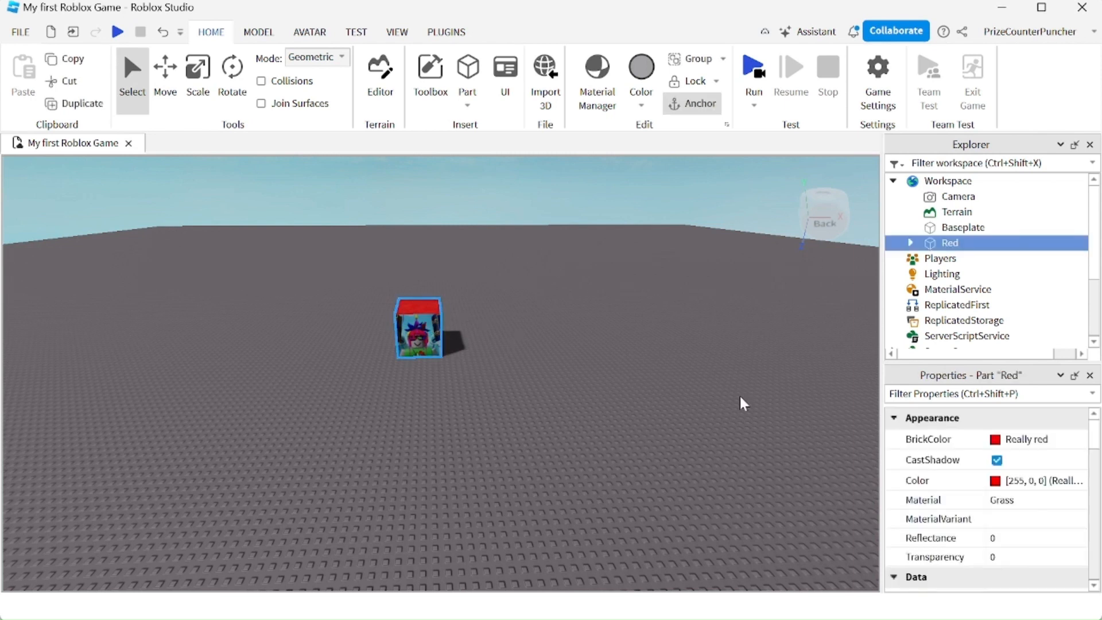
# - Insert a Script into ServerScriptService and replace the print line with local part = game.Workspace.Red
pyautogui.scroll(-3)
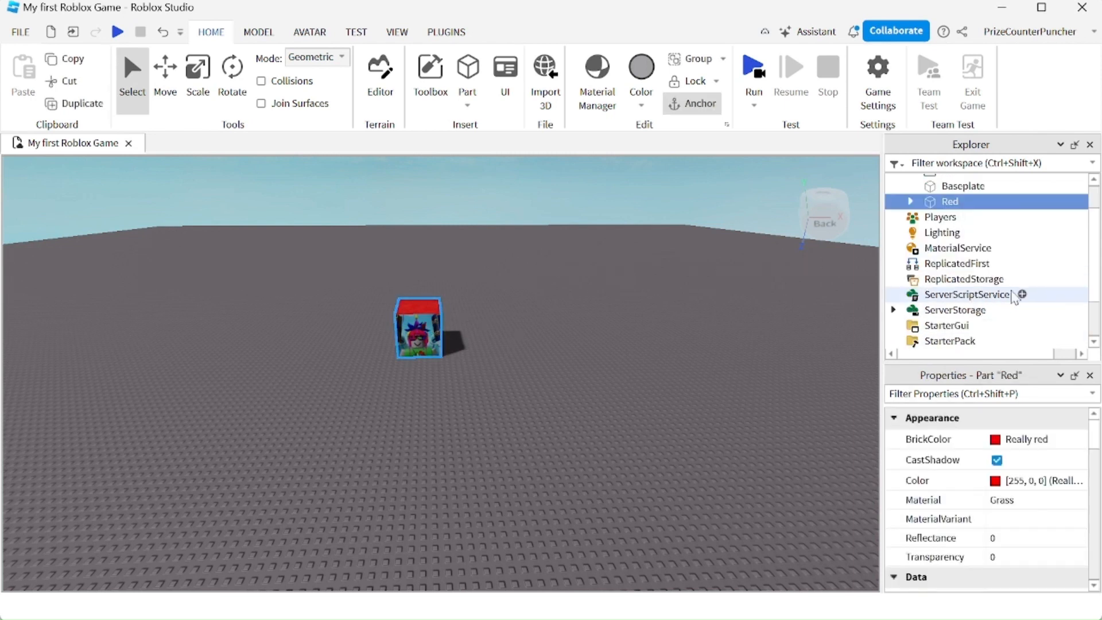
pyautogui.doubleClick(953, 310)
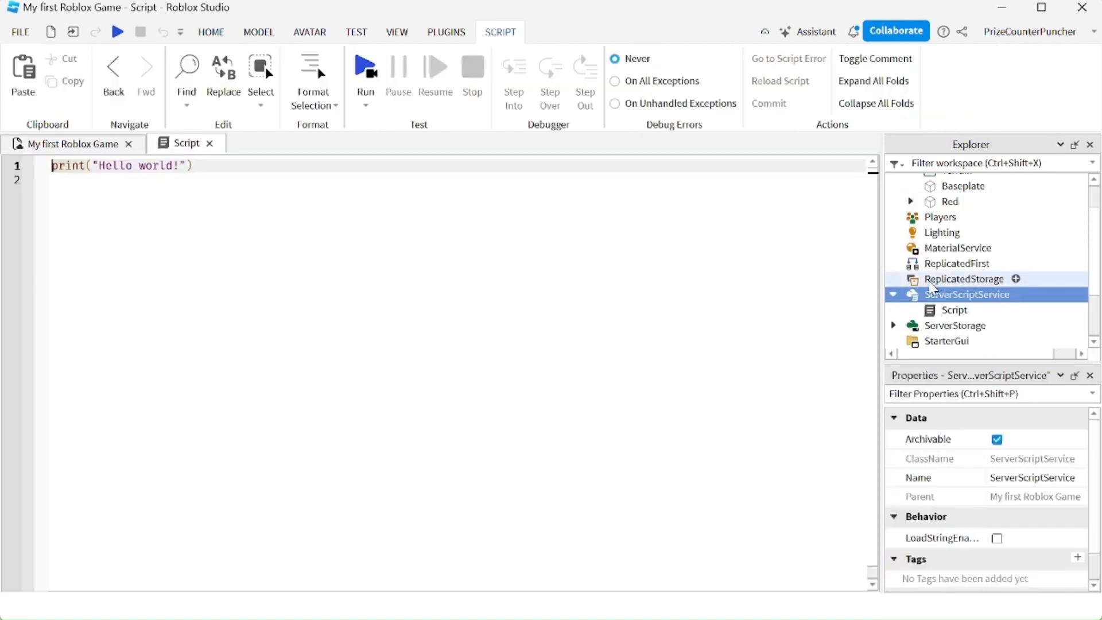
pyautogui.tripleClick(121, 165)
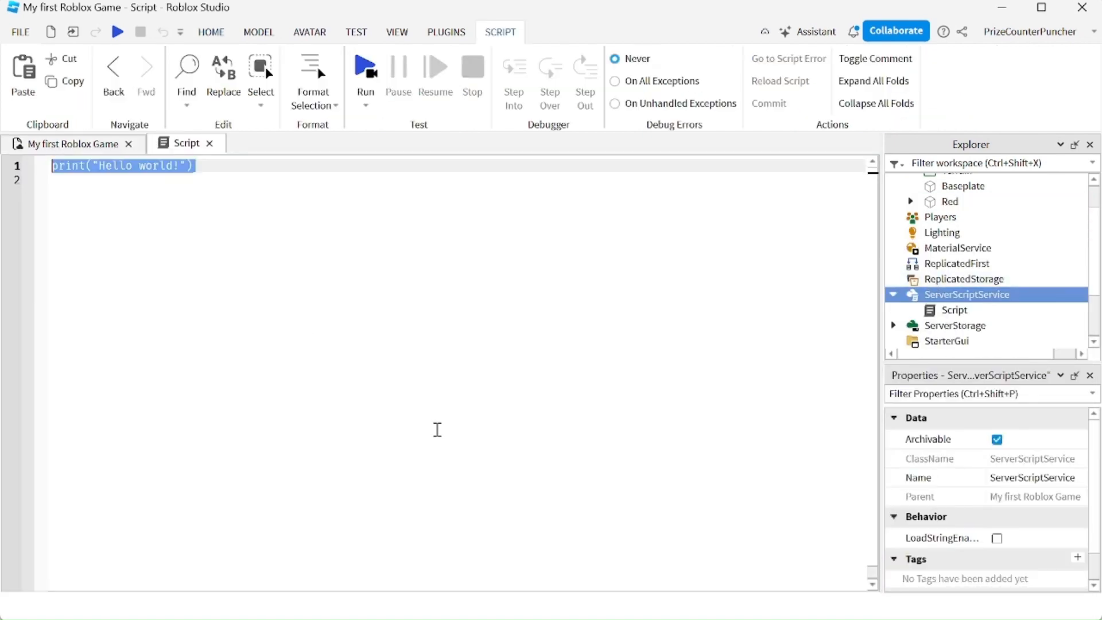
pyautogui.write('local p')
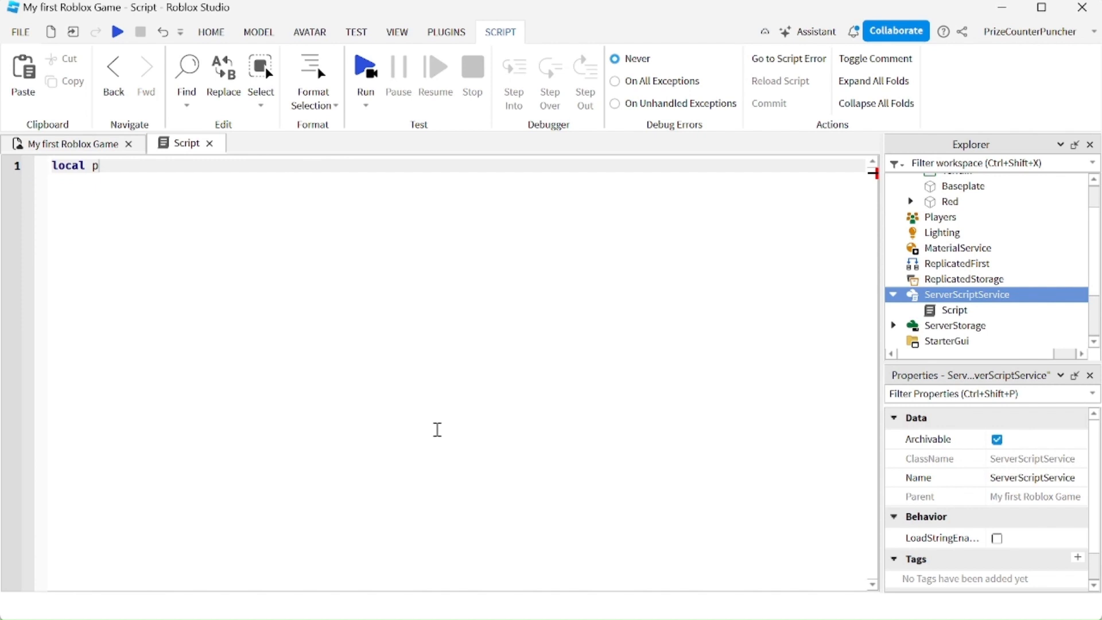
pyautogui.write('art = g')
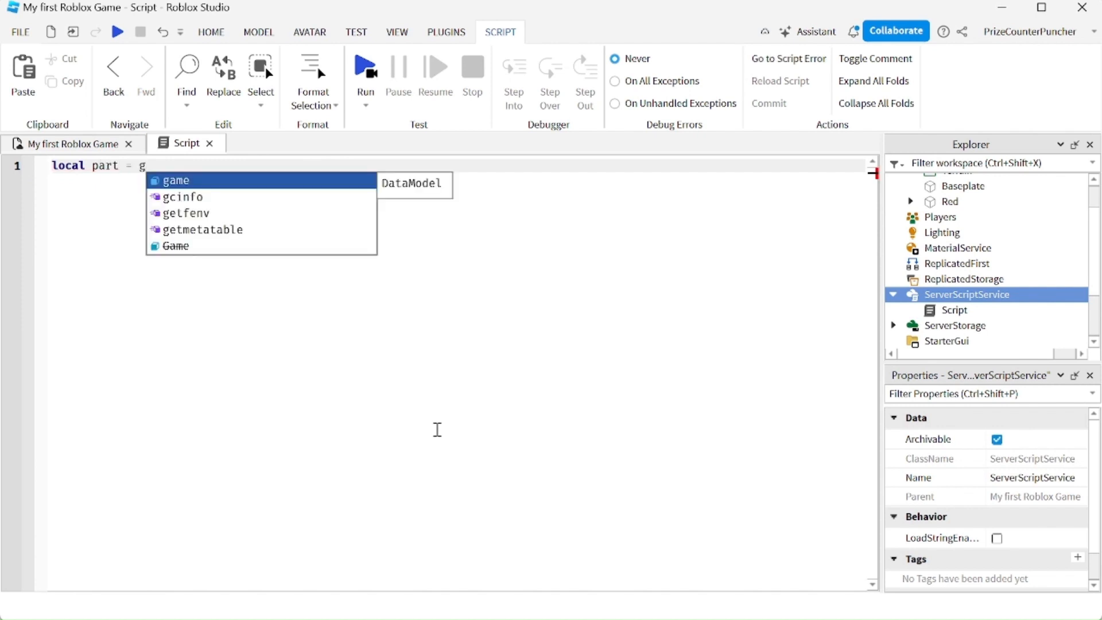
pyautogui.write('.w')
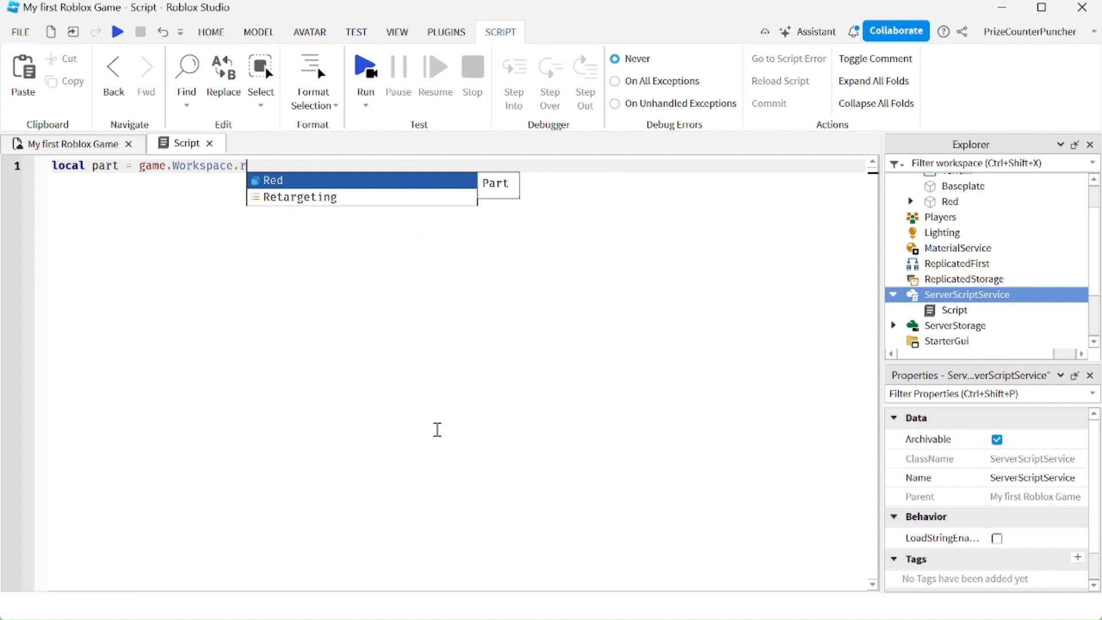
pyautogui.click(273, 180)
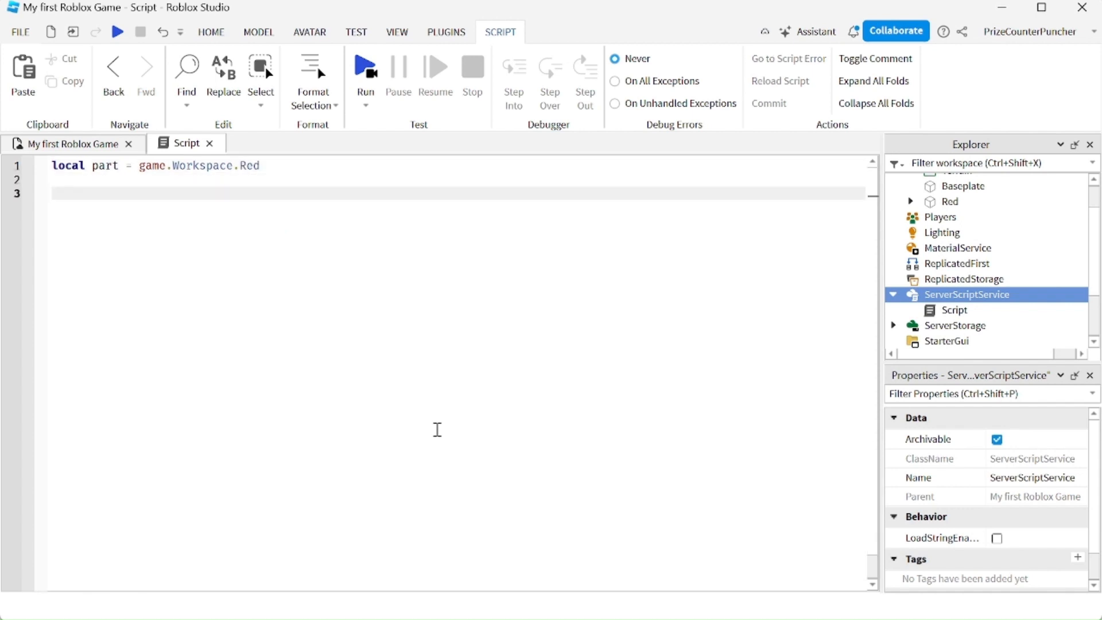
pyautogui.click(56, 193)
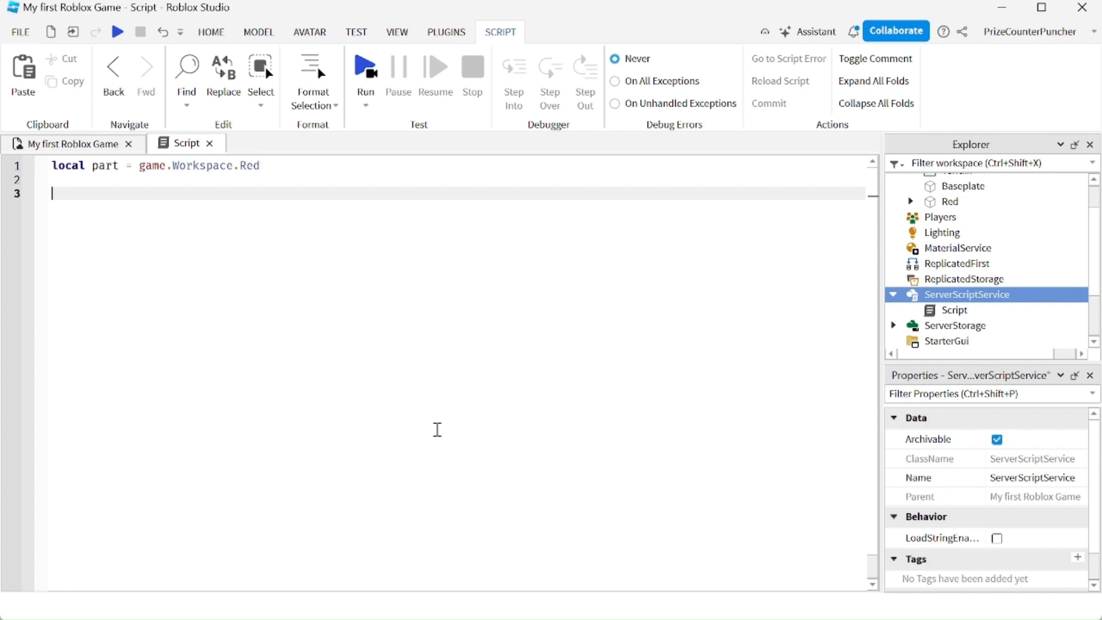
# - Write line 3 as part.Position += Vector3.new(0,.1,0) to nudge Red upward
pyautogui.write('part')
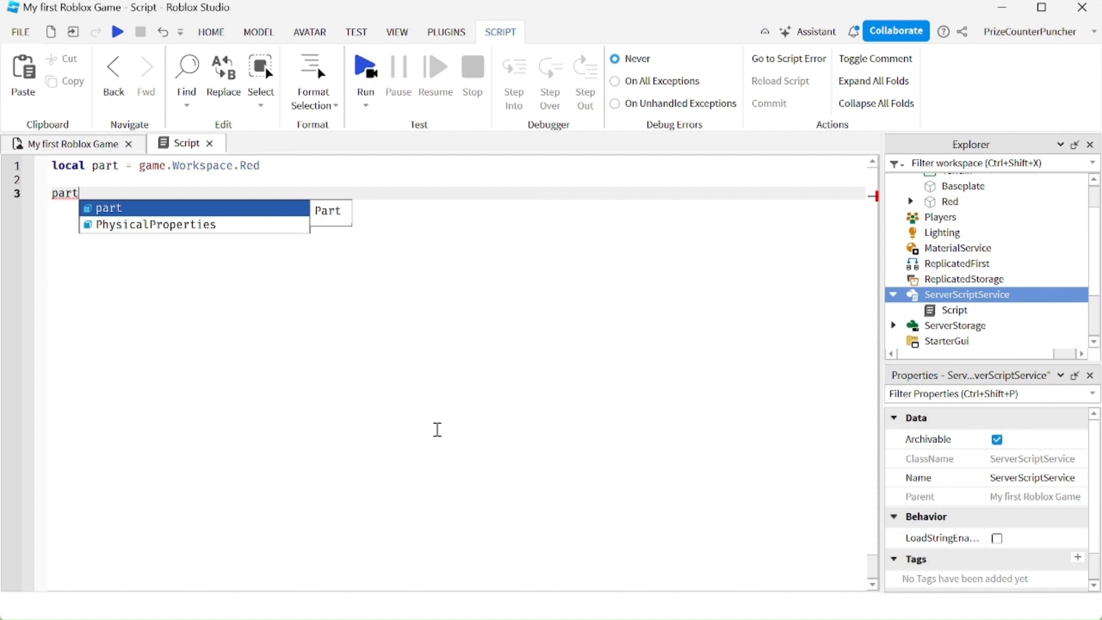
pyautogui.write('.p')
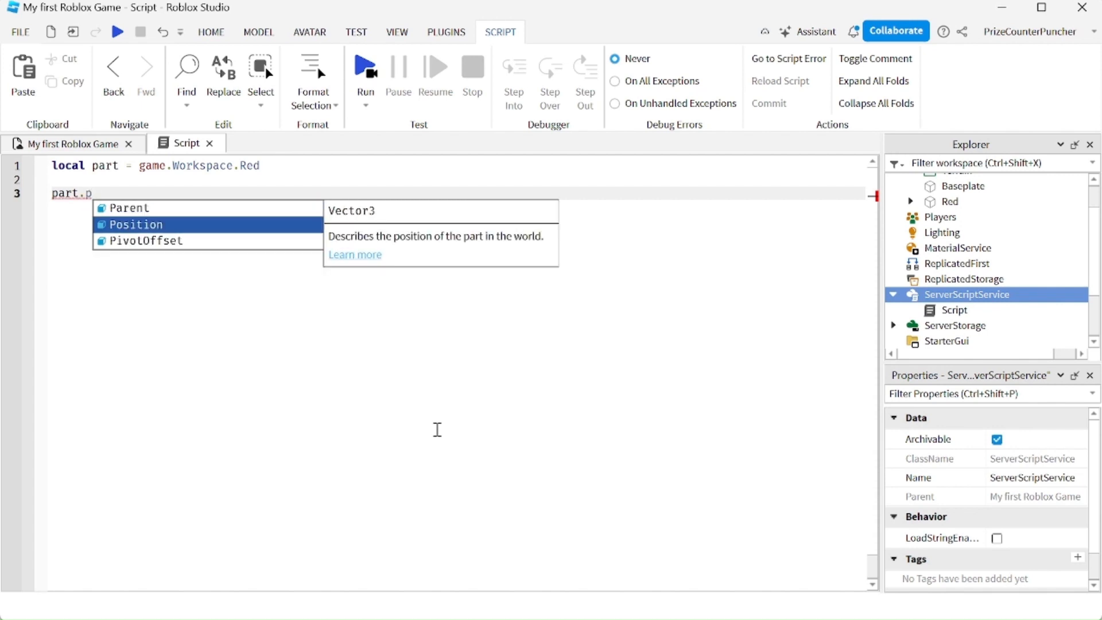
pyautogui.write('osition +=')
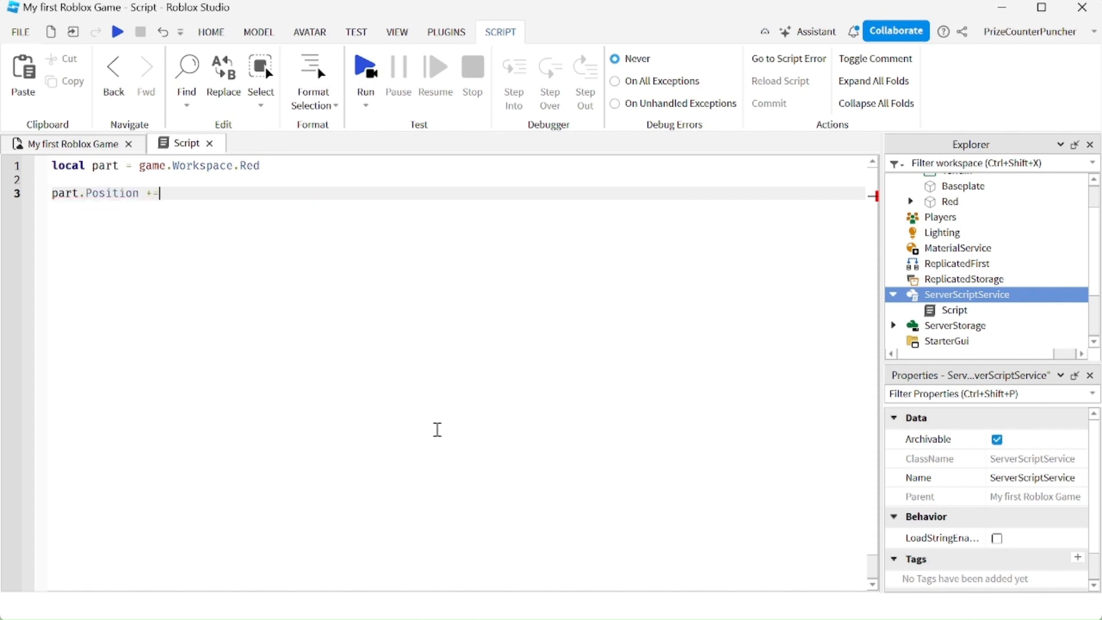
pyautogui.write('Vector3')
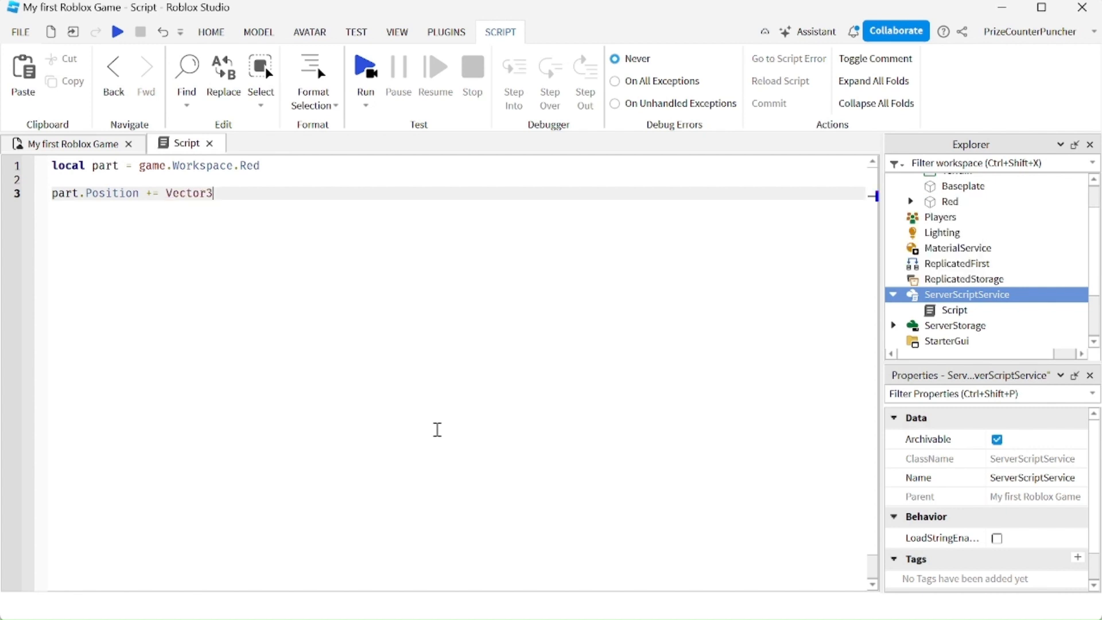
pyautogui.write('.new()')
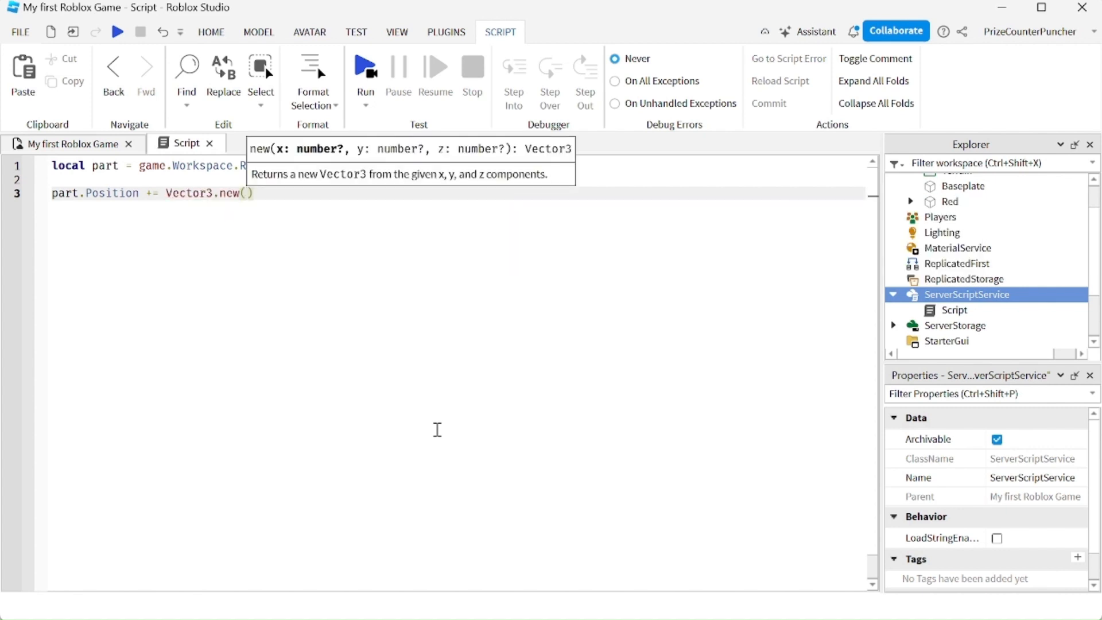
pyautogui.write('0')
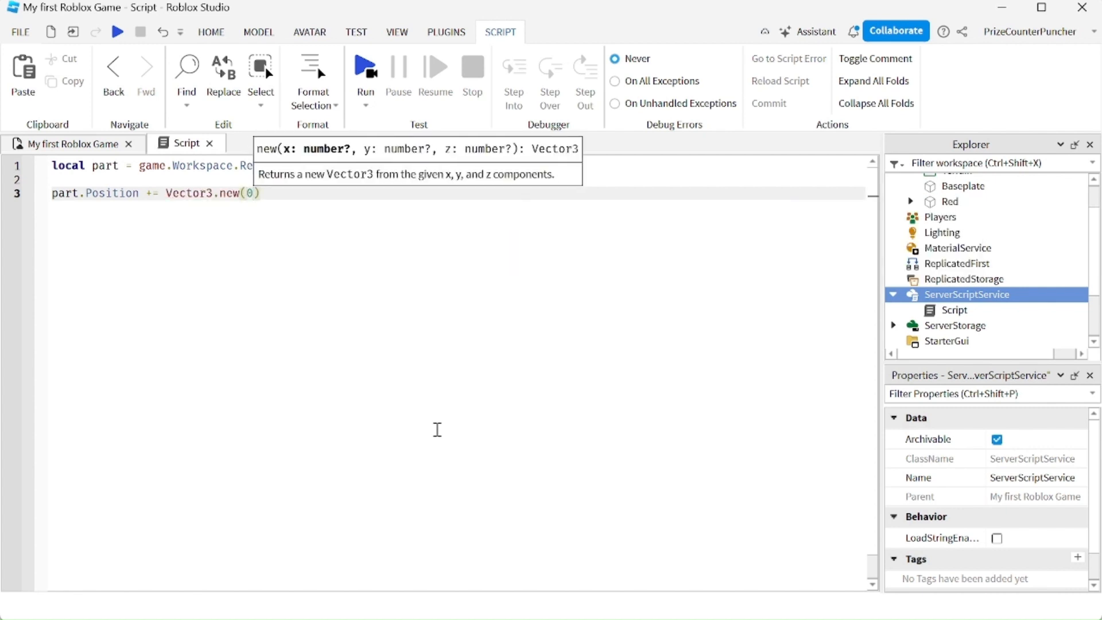
pyautogui.write(',.1')
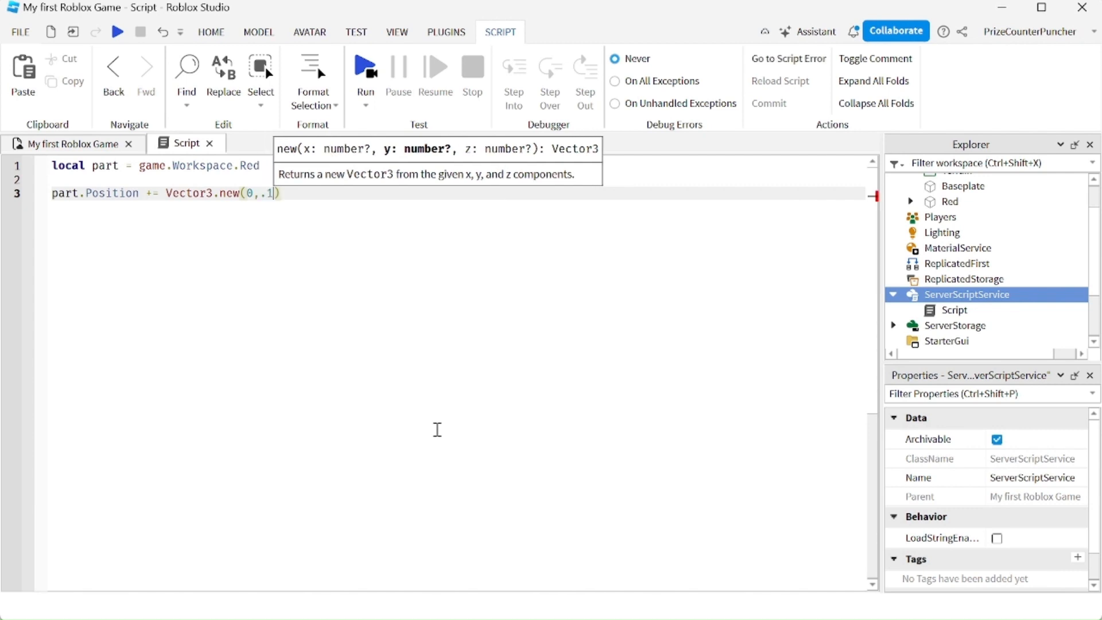
pyautogui.write('0')
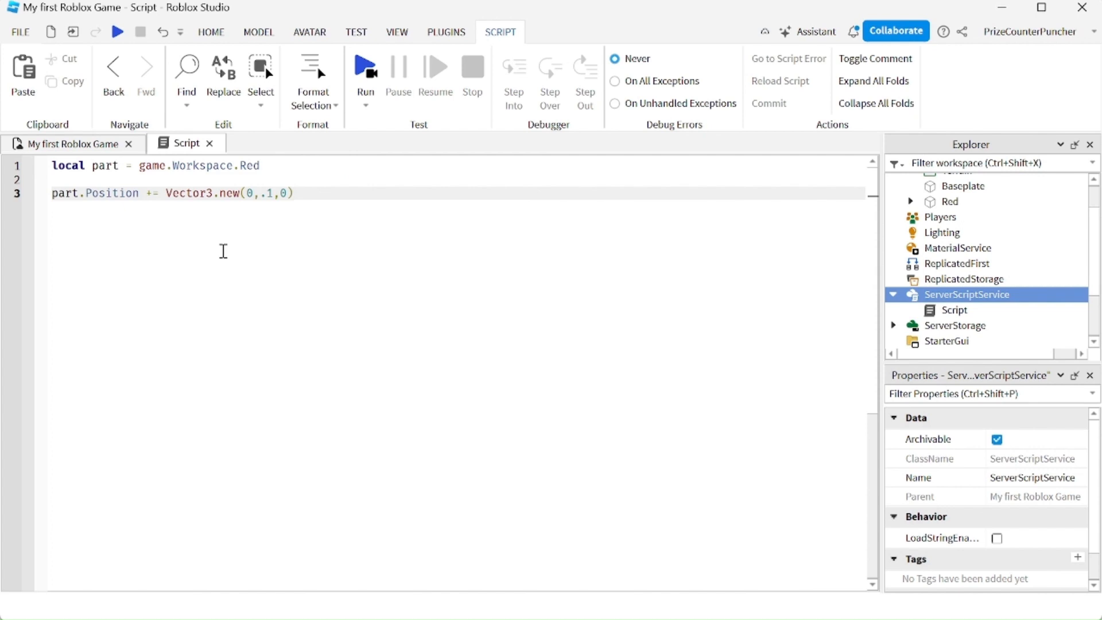
pyautogui.moveTo(276, 243)
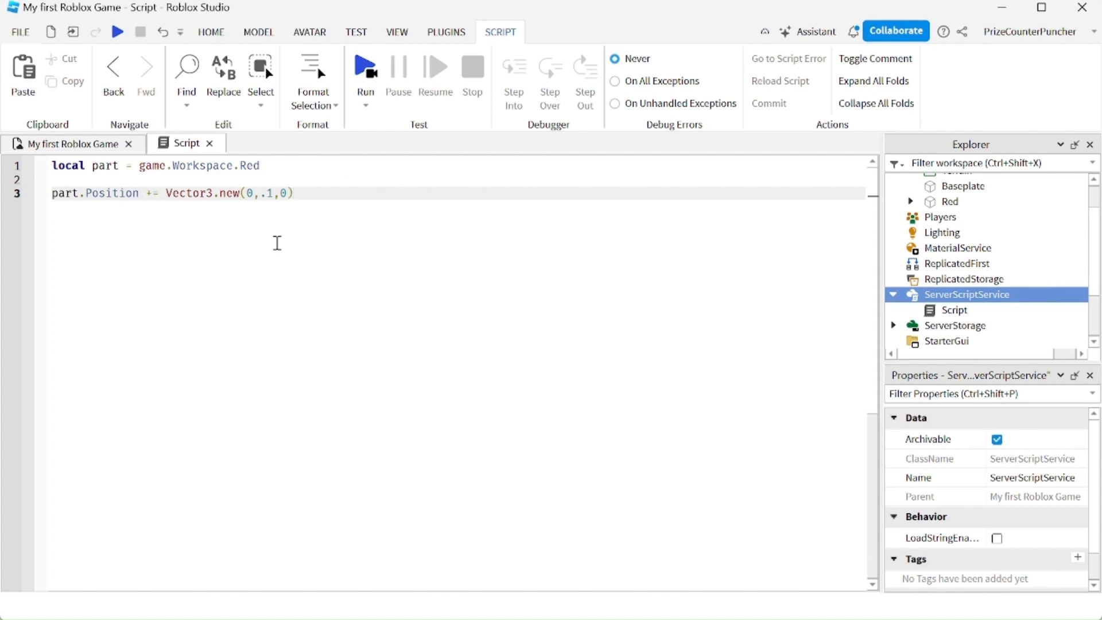
pyautogui.click(293, 192)
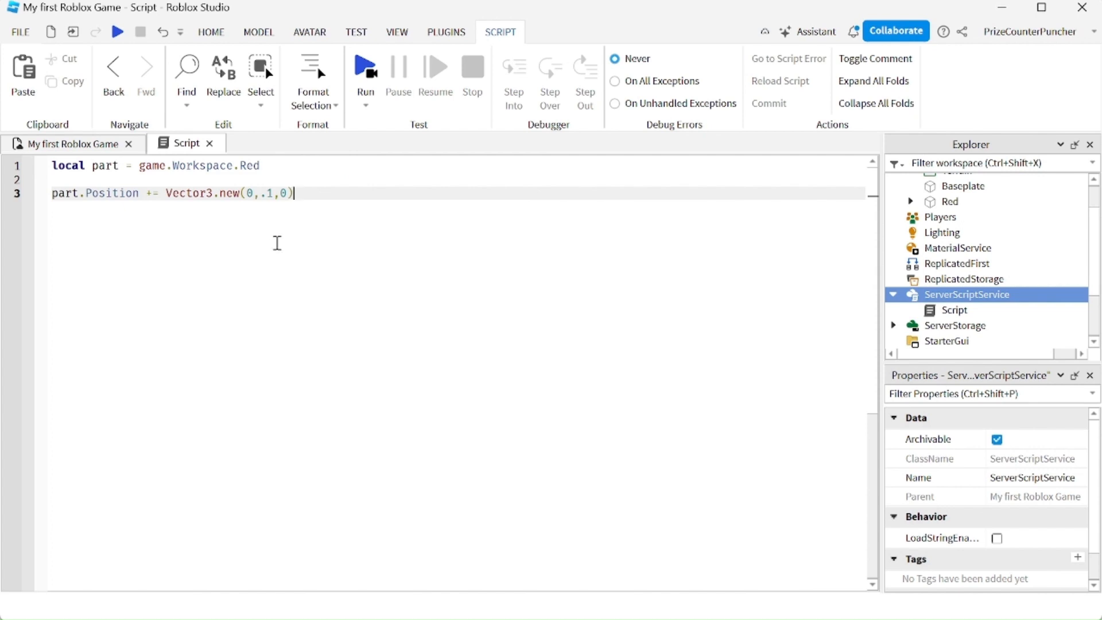
pyautogui.moveTo(286, 258)
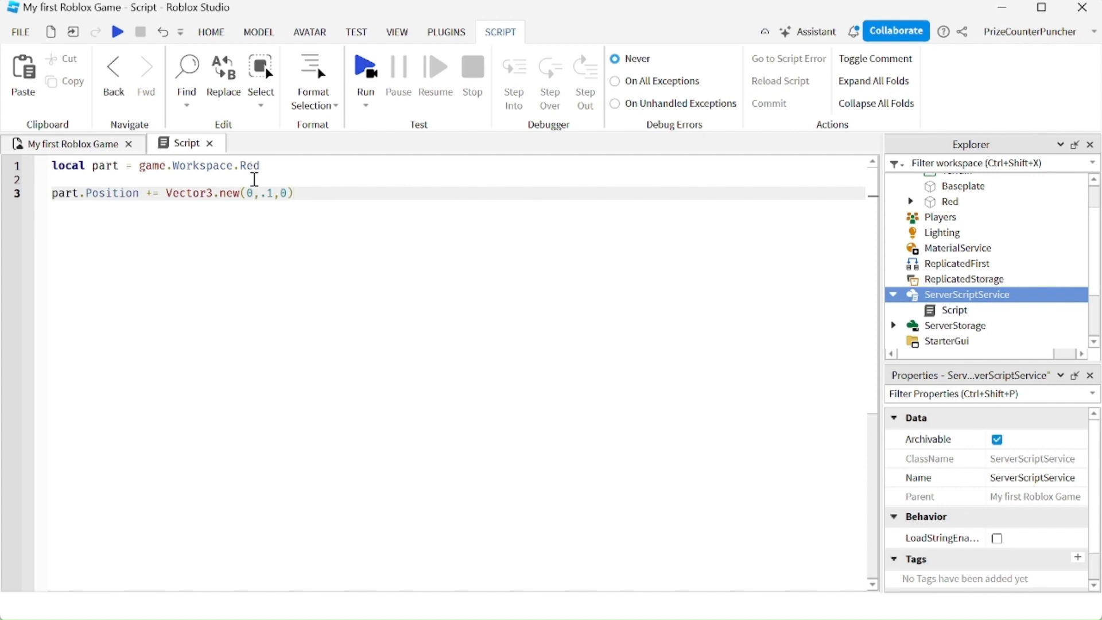
# - Write a for i = 1, 700 do loop header above the movement line
pyautogui.press('Enter')
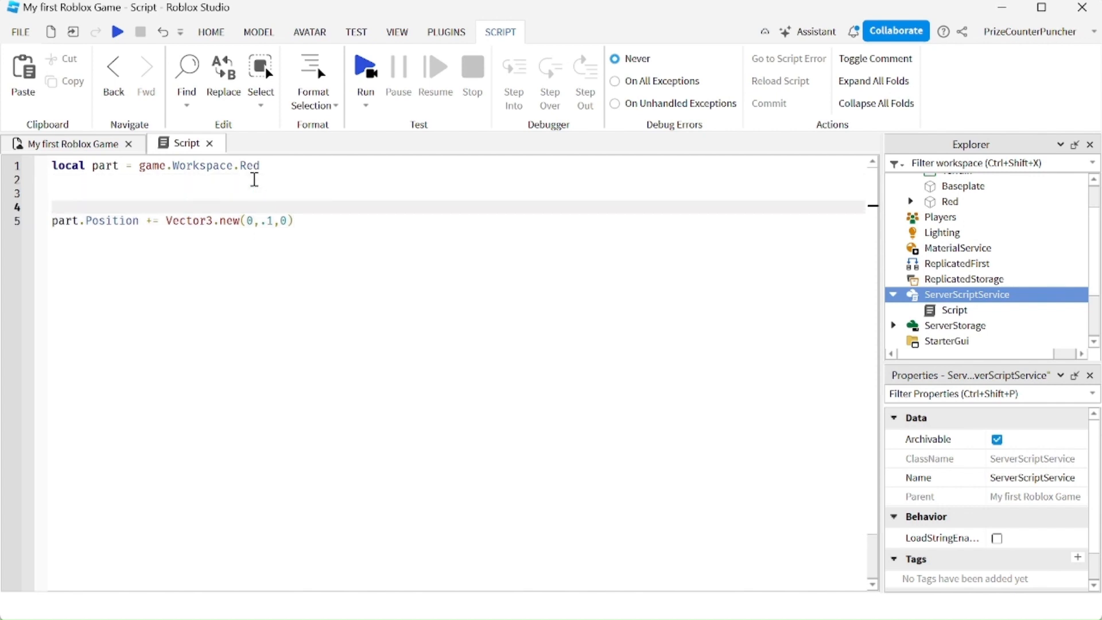
pyautogui.write('for')
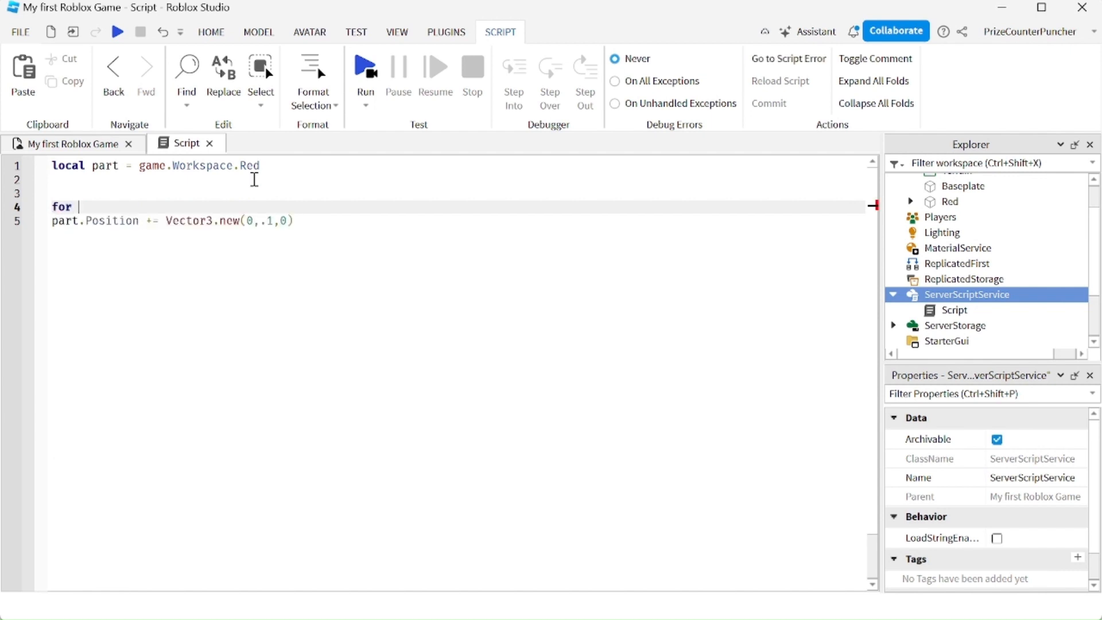
pyautogui.write('i =')
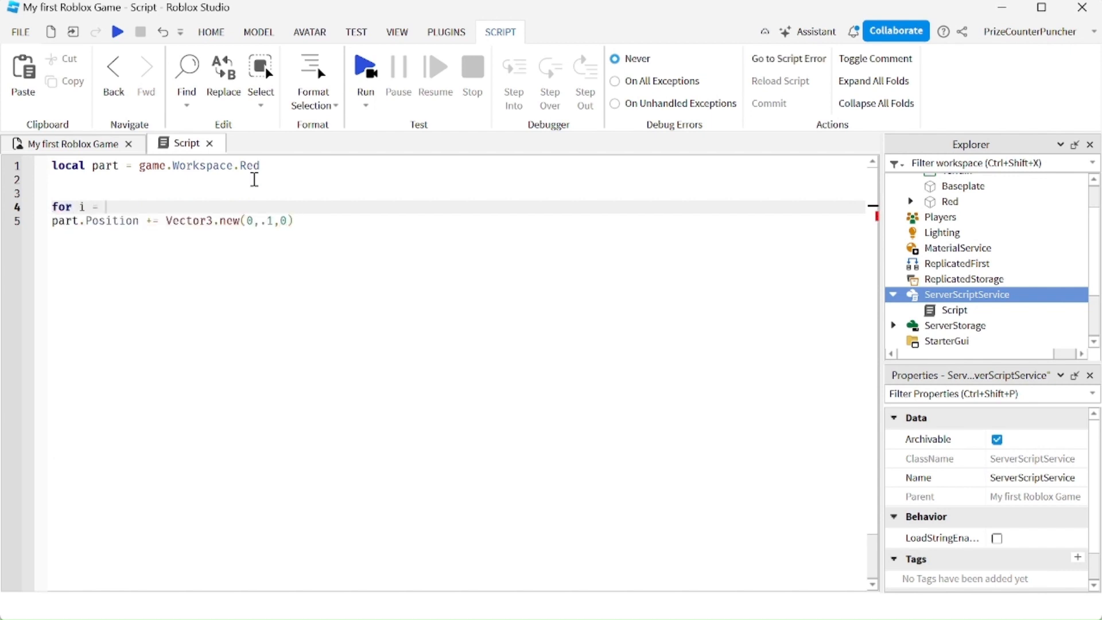
pyautogui.write('1, 7')
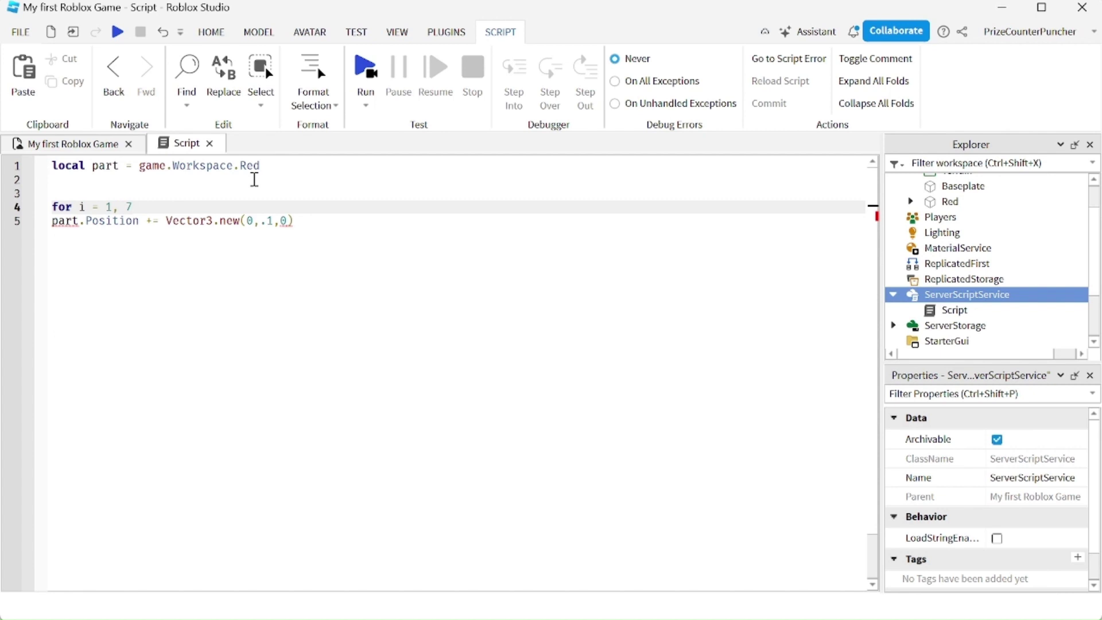
pyautogui.write('00')
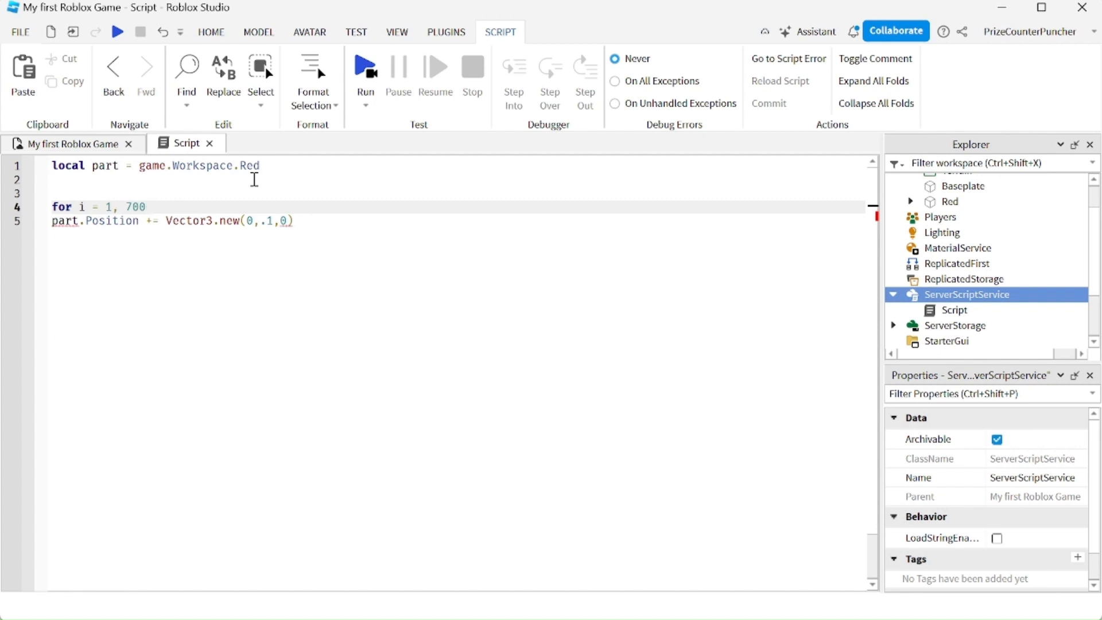
pyautogui.write('do')
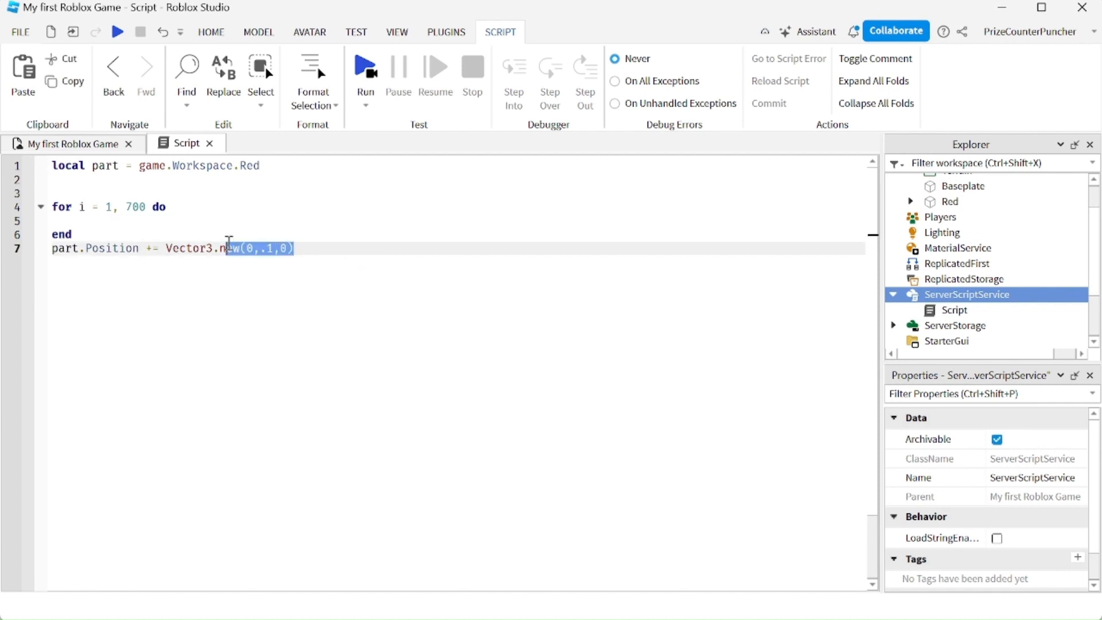
# - Move the Position line inside the loop and add task.wait() after it
pyautogui.rightClick(229, 248)
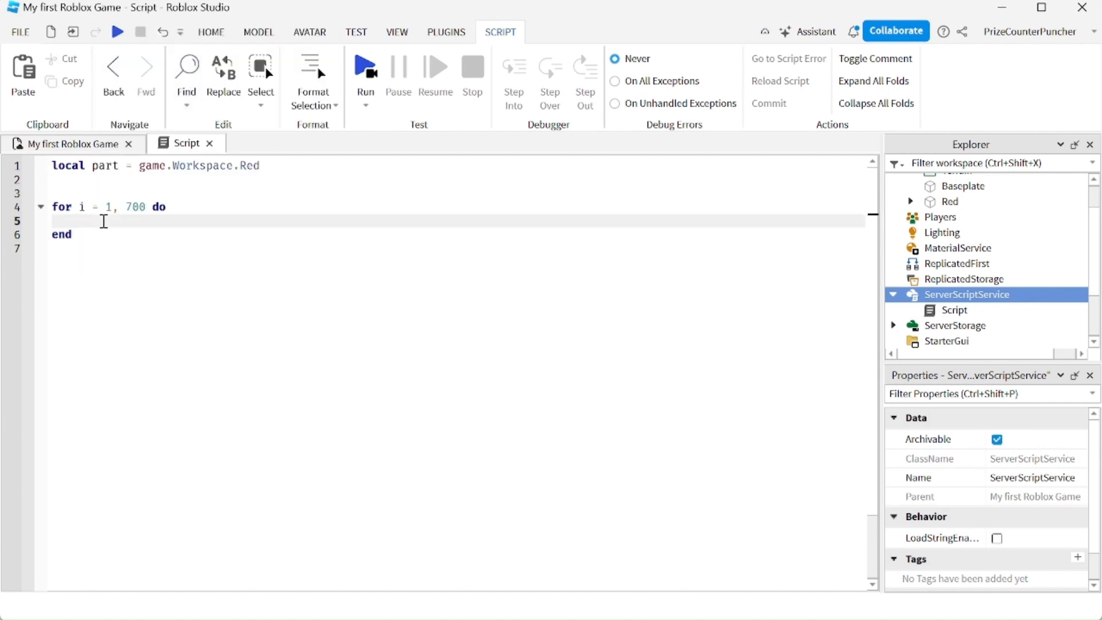
pyautogui.write('part.Position += Vector3.new(0,.1,0)')
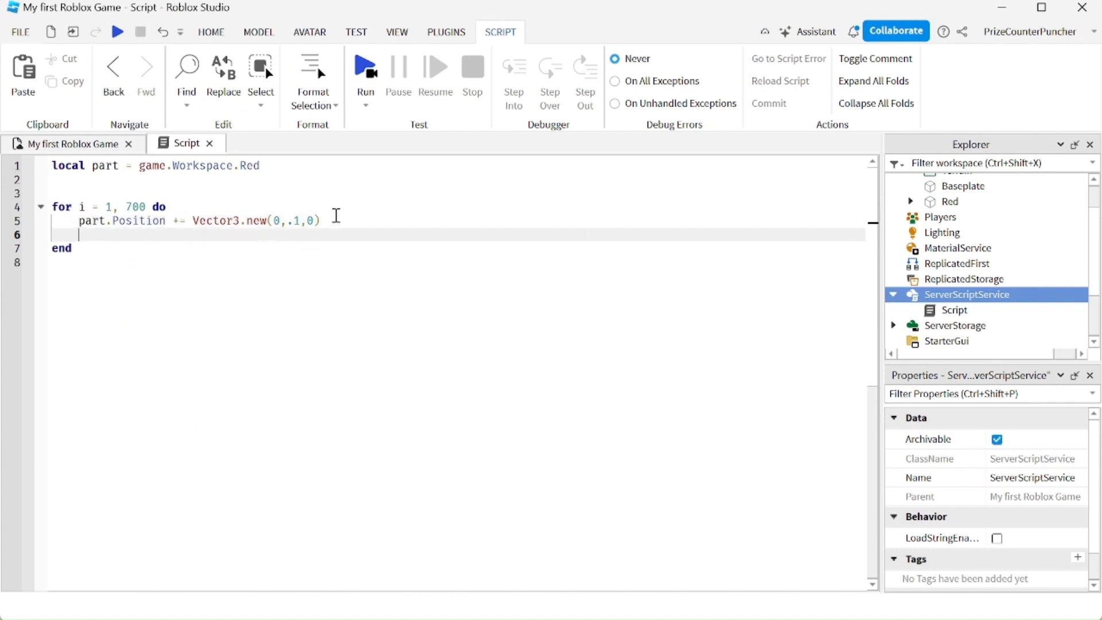
pyautogui.write('task')
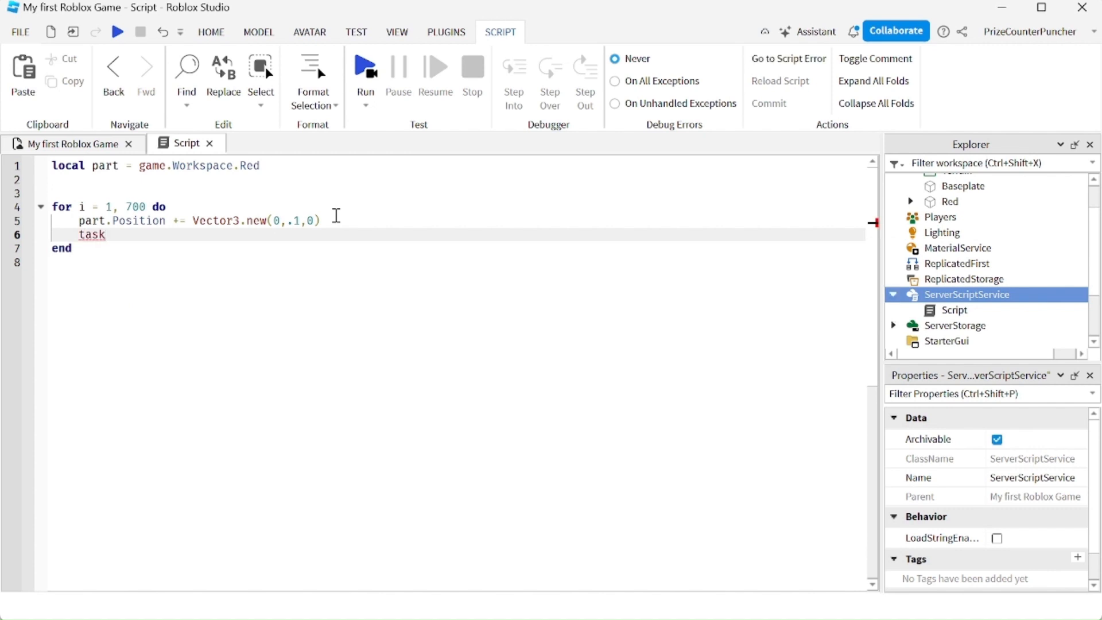
pyautogui.write('.wait()')
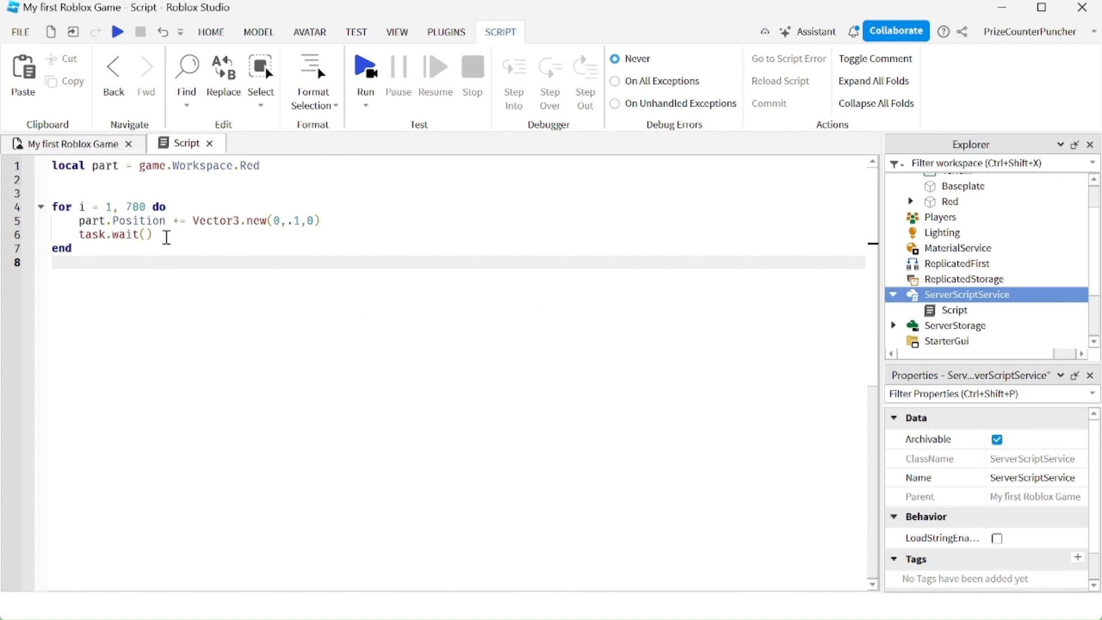
pyautogui.moveTo(180, 318)
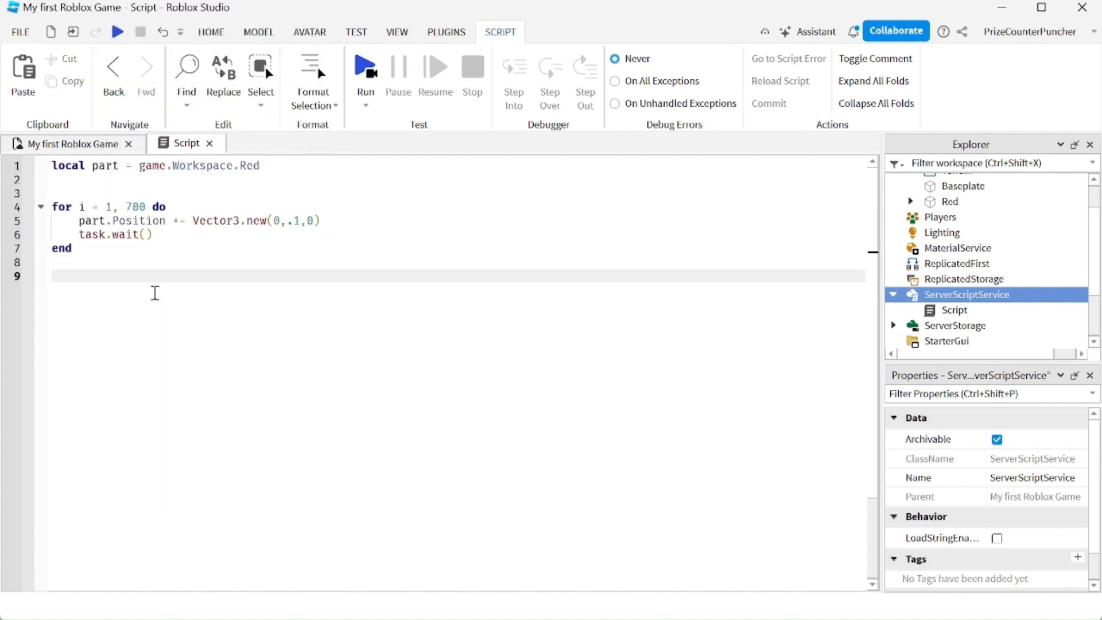
# - Add task.wait(4) and a second loop moving Red by Vector3.new(.1,0,0), 200 times
pyautogui.write('task.wait(4')
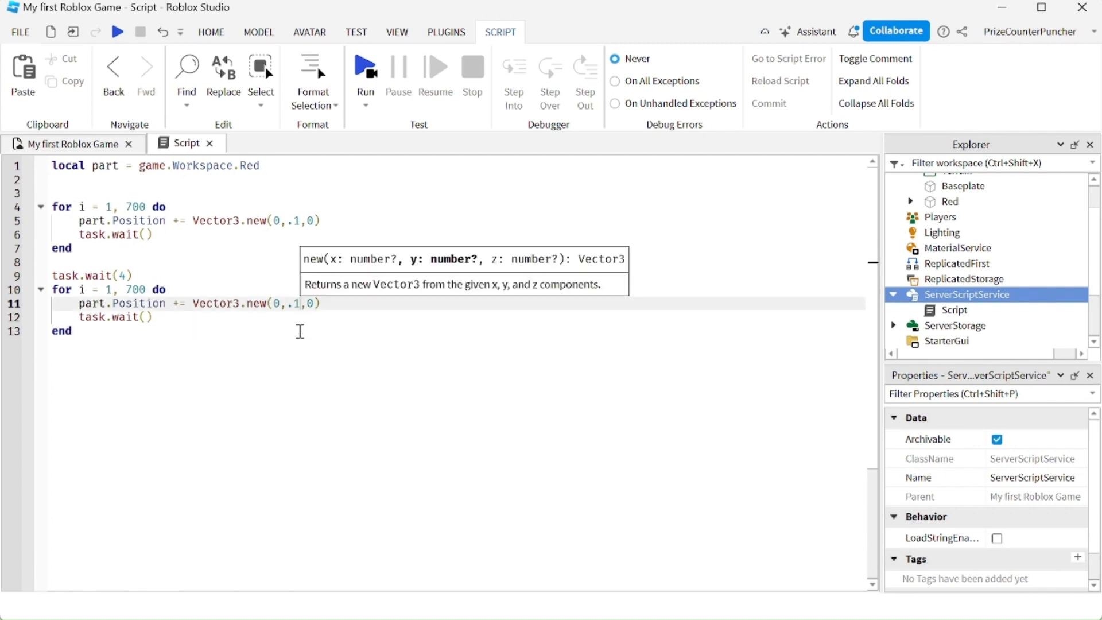
pyautogui.press('Backspace')
pyautogui.write('0')
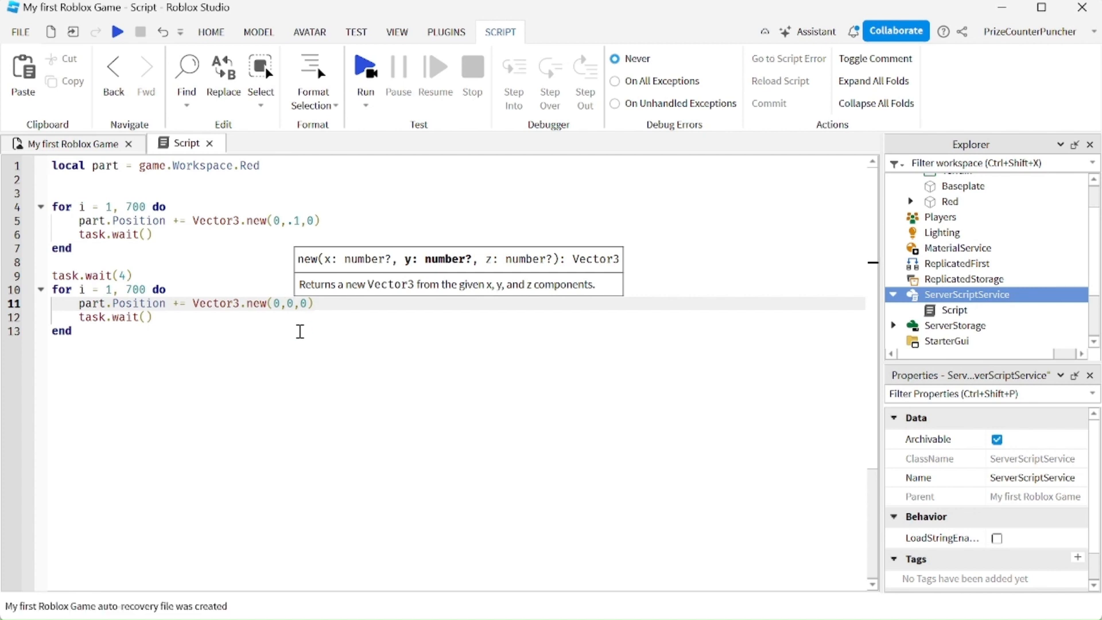
pyautogui.press('Backspace')
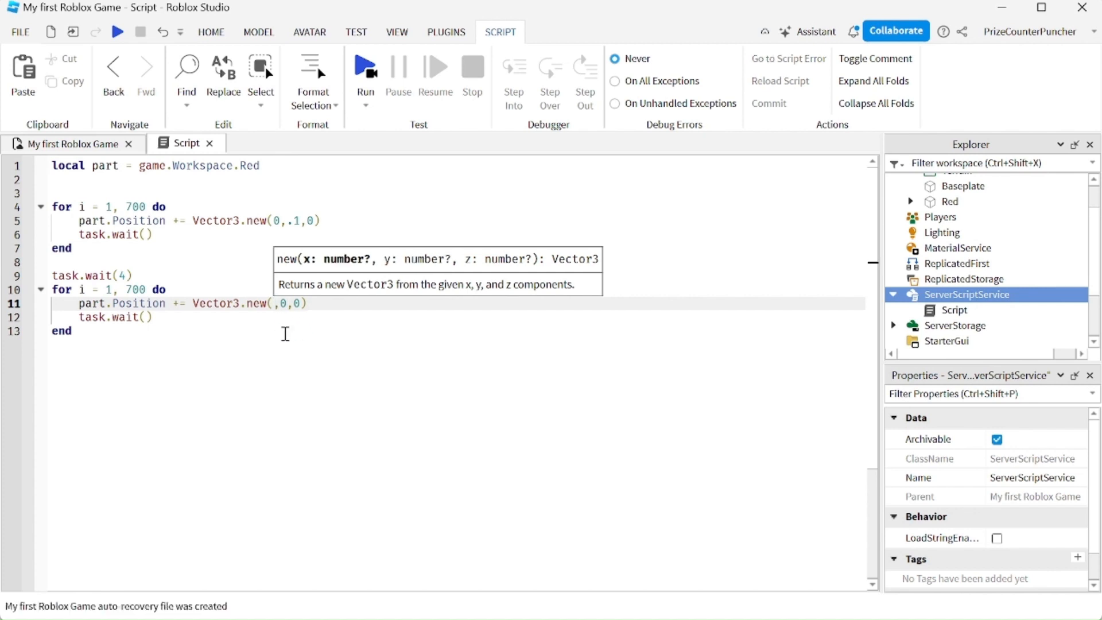
pyautogui.write('.1')
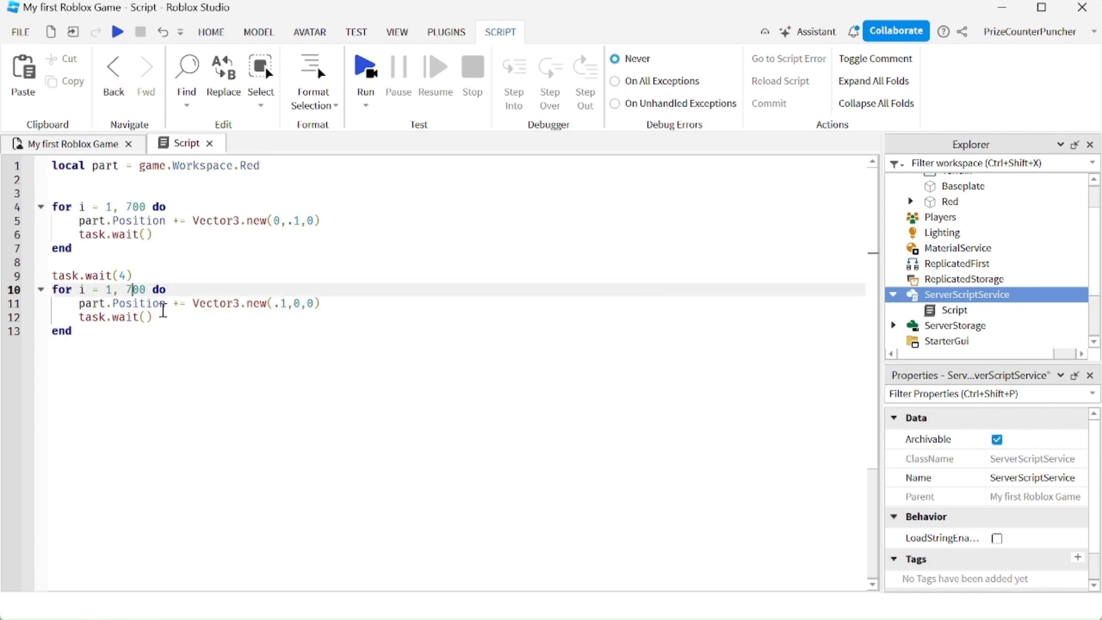
pyautogui.write('200')
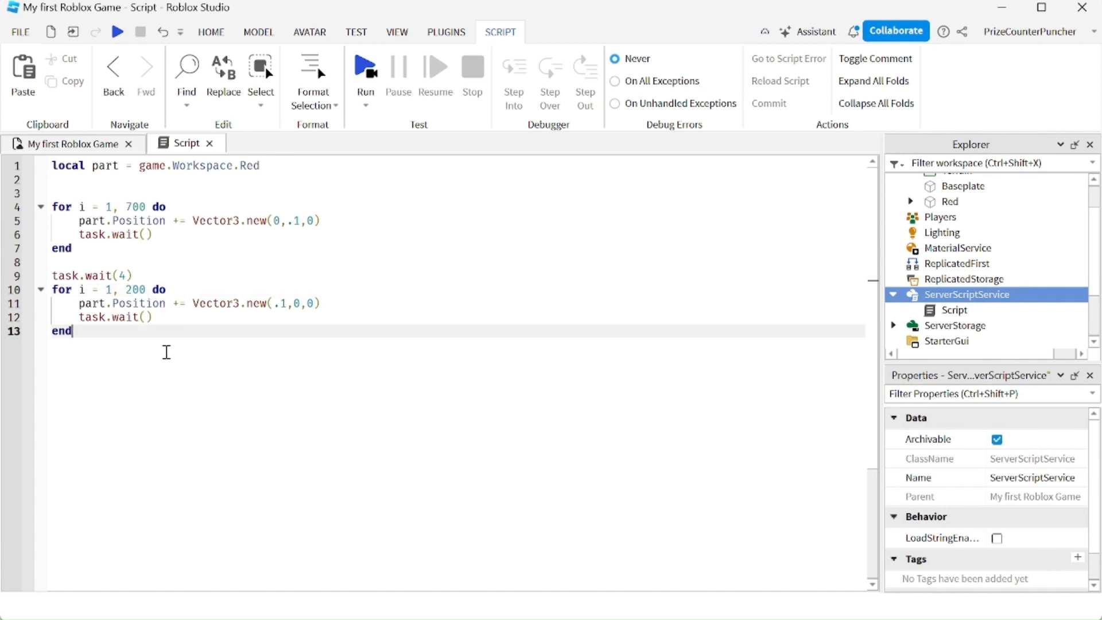
pyautogui.click(70, 144)
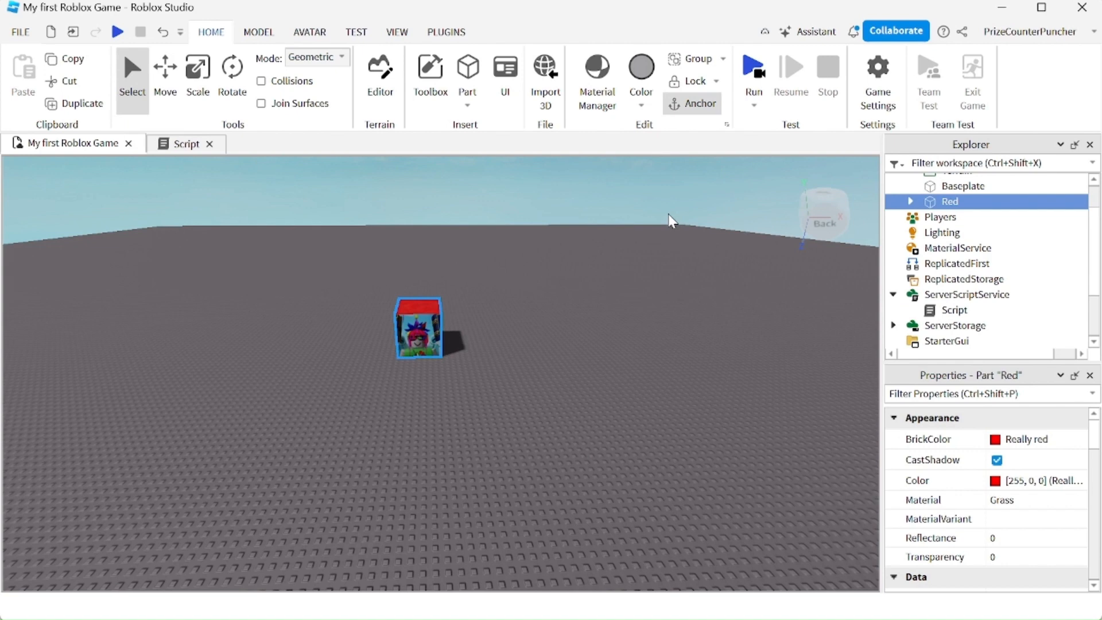
pyautogui.moveTo(667, 337)
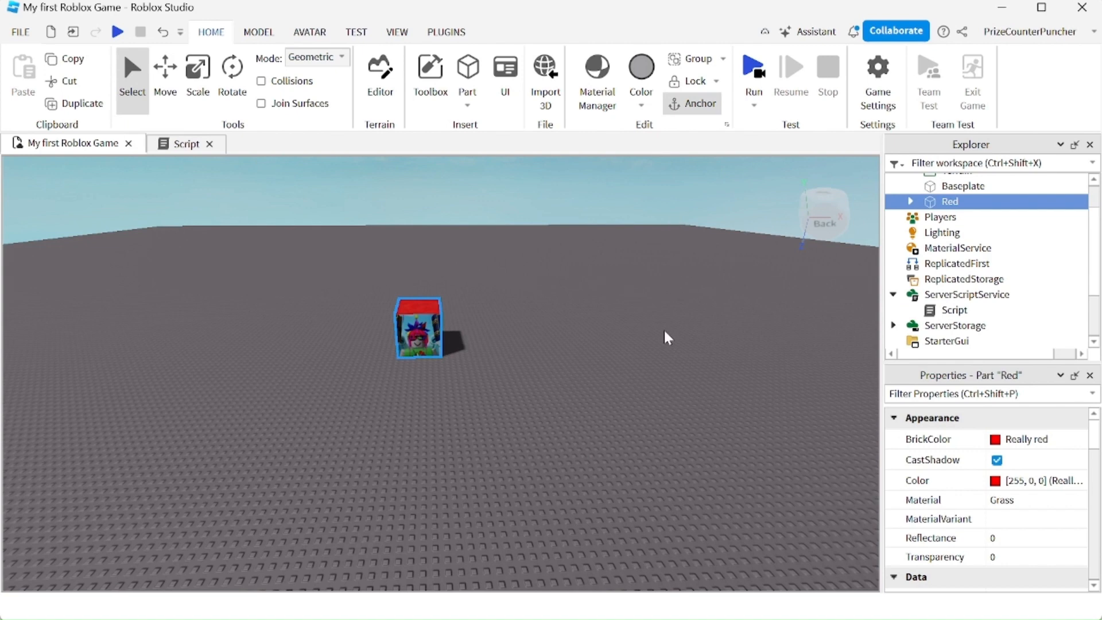
# - Check the script, return to the 3D view and start a Play test session
pyautogui.click(185, 143)
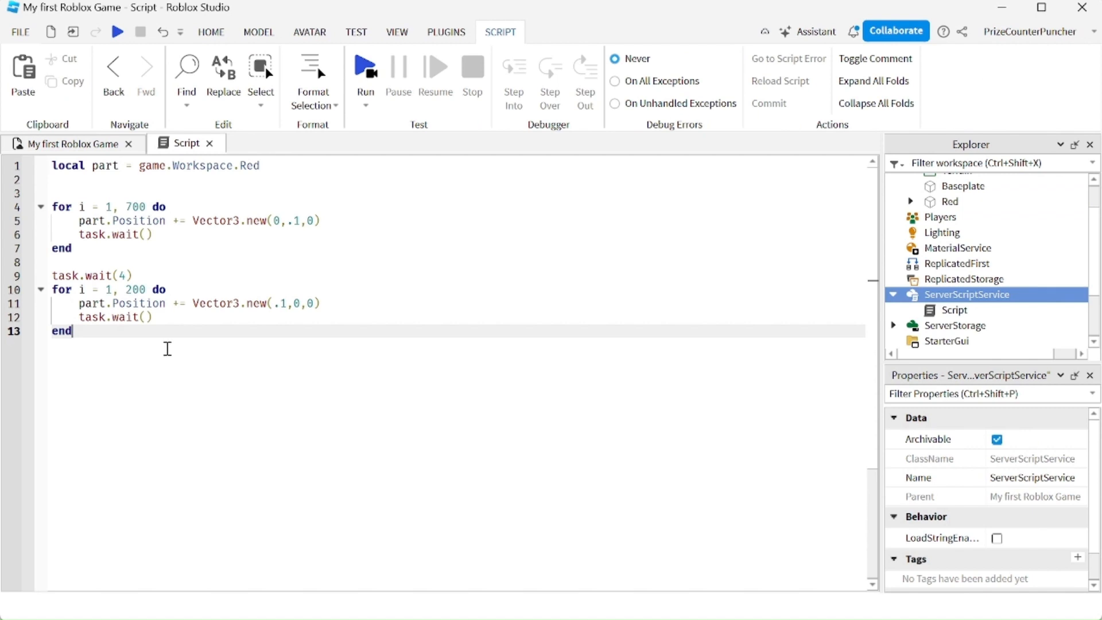
pyautogui.click(66, 143)
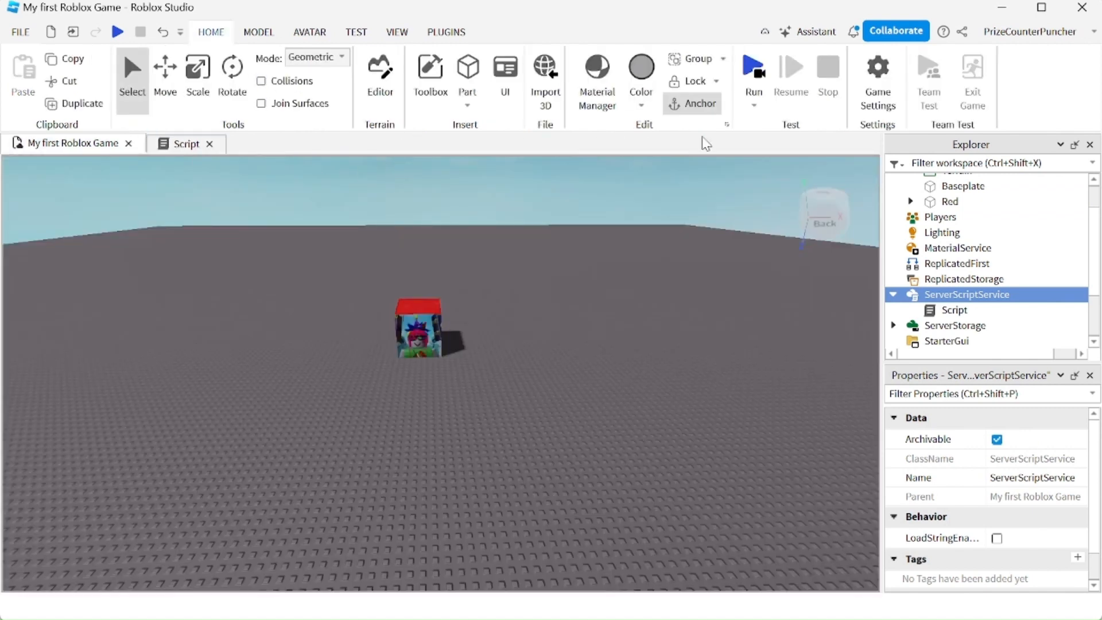
pyautogui.click(754, 74)
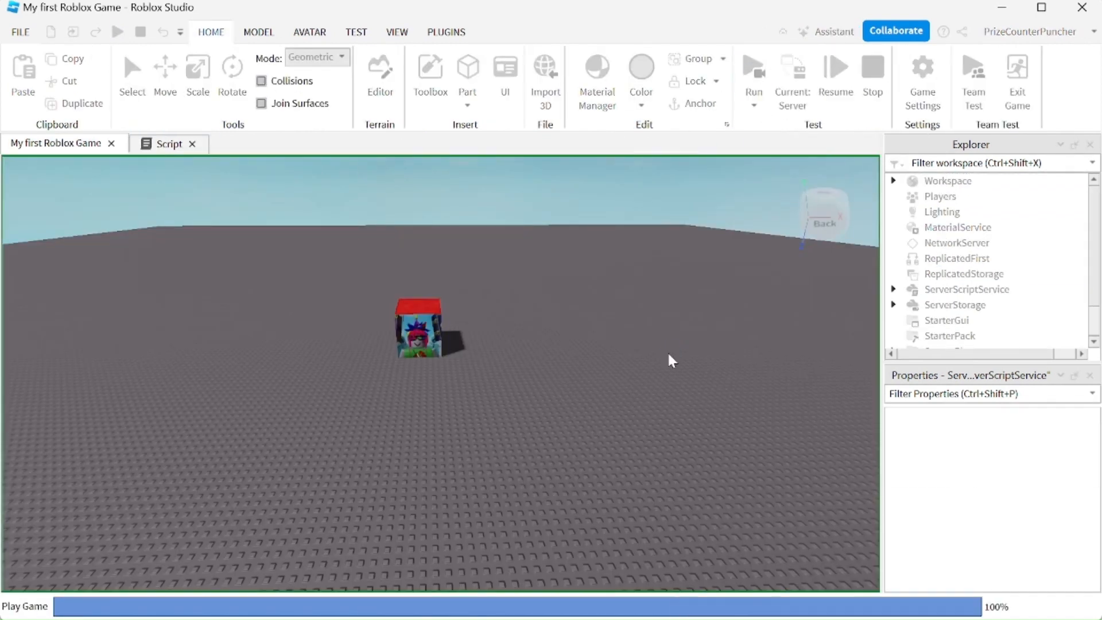